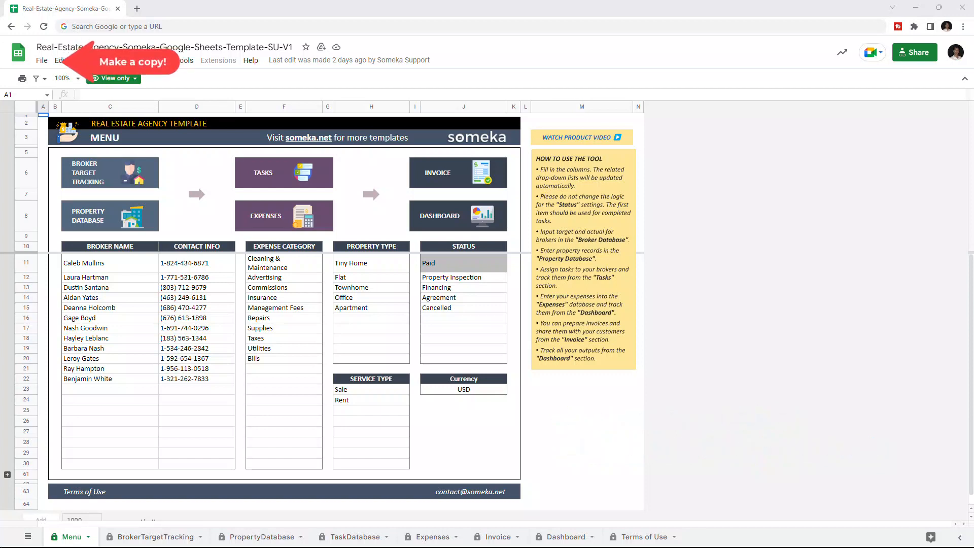
# - Make an editable copy of the Real Estate Agency template in My Drive
pyautogui.click(40, 60)
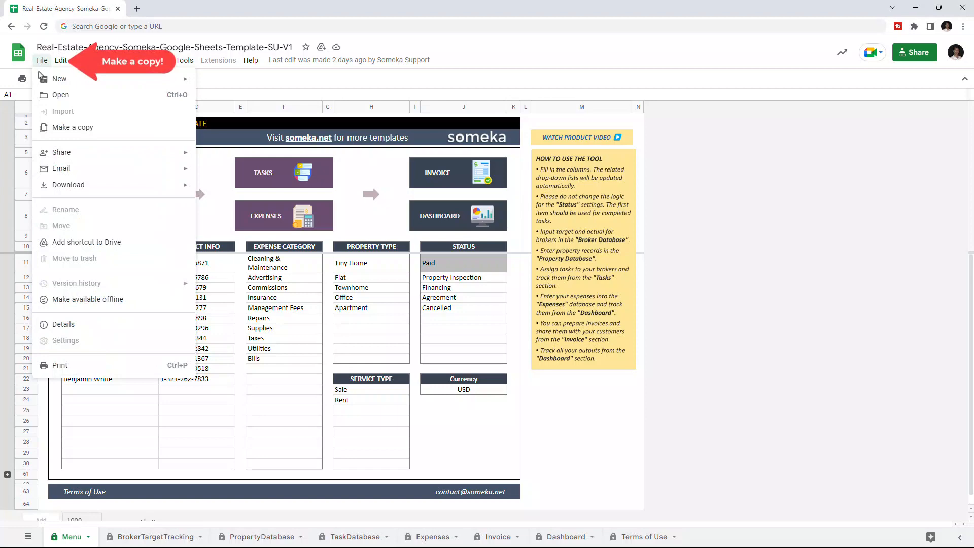
pyautogui.click(73, 128)
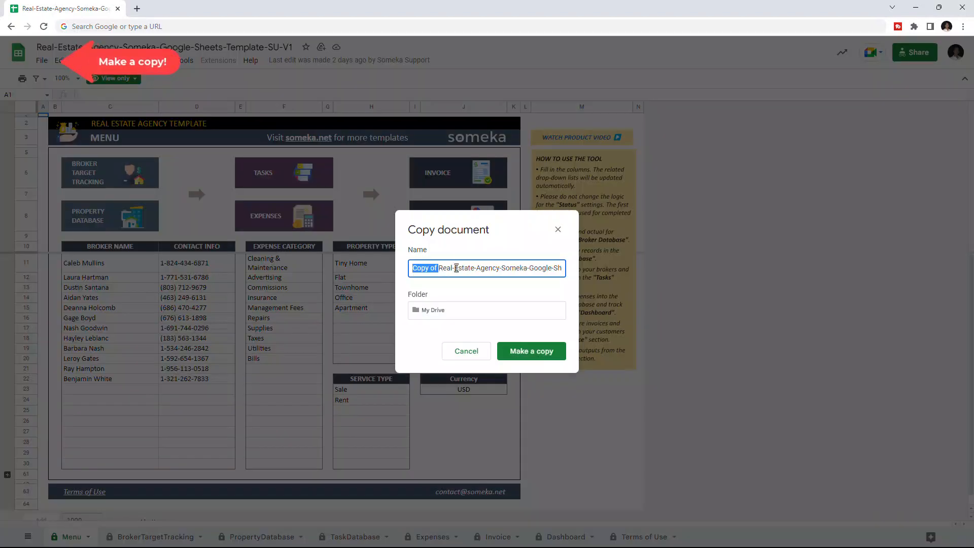
pyautogui.click(531, 350)
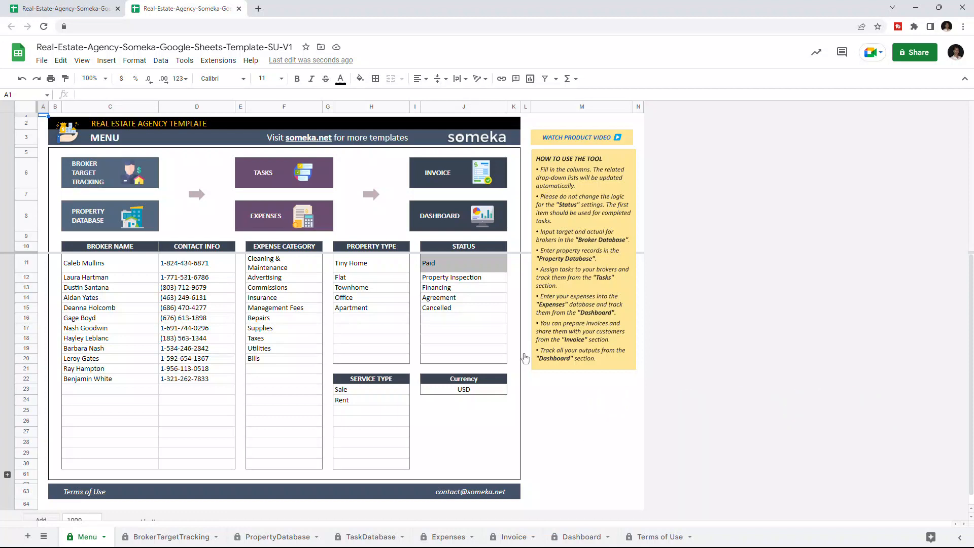
pyautogui.moveTo(514, 273)
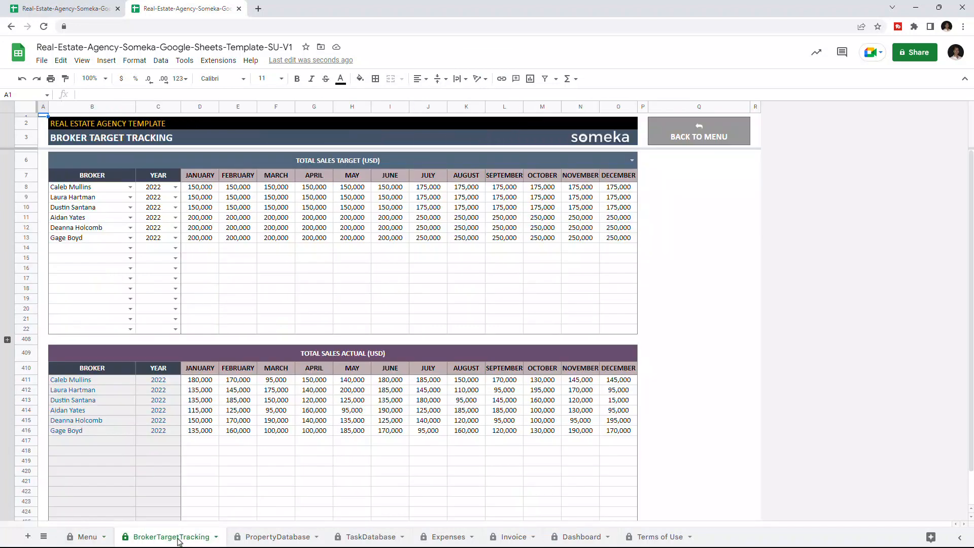
pyautogui.click(277, 536)
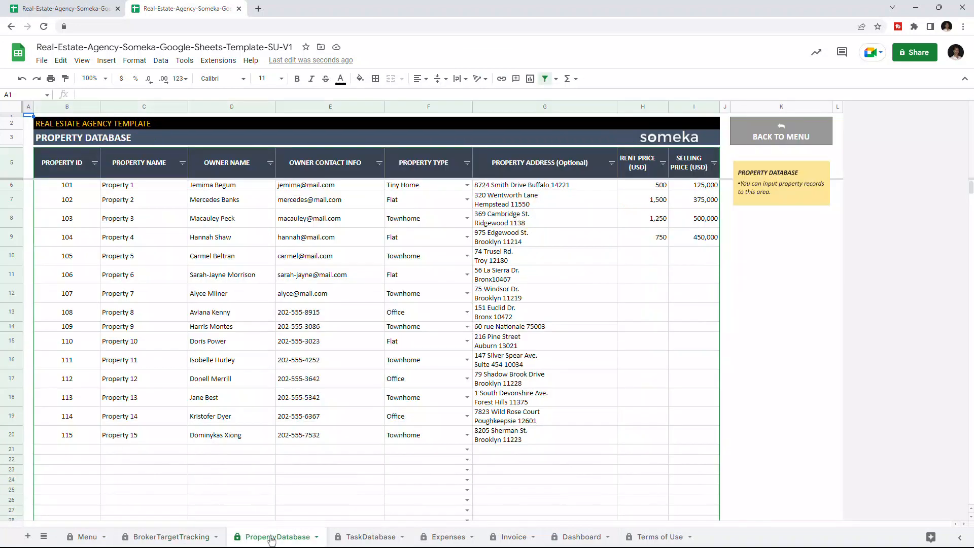
pyautogui.moveTo(371, 538)
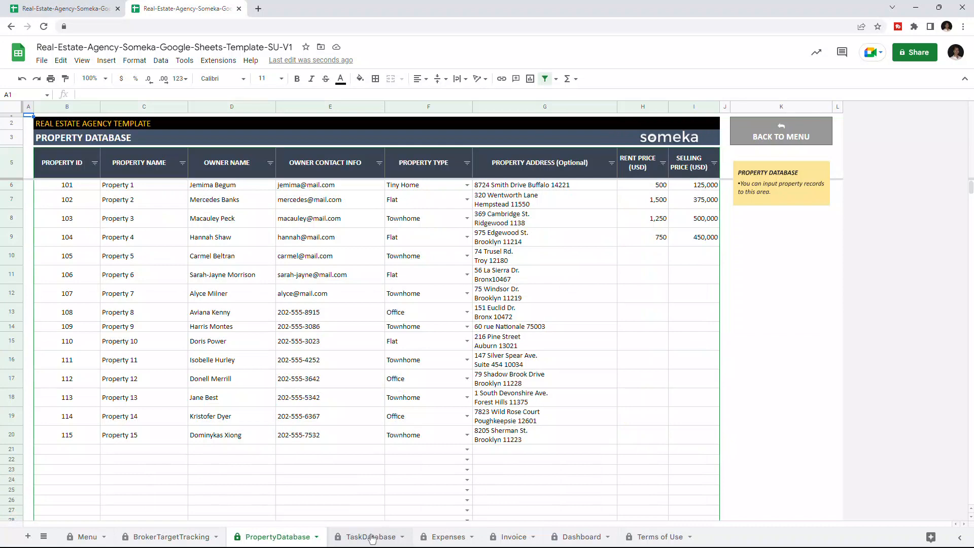
pyautogui.click(368, 536)
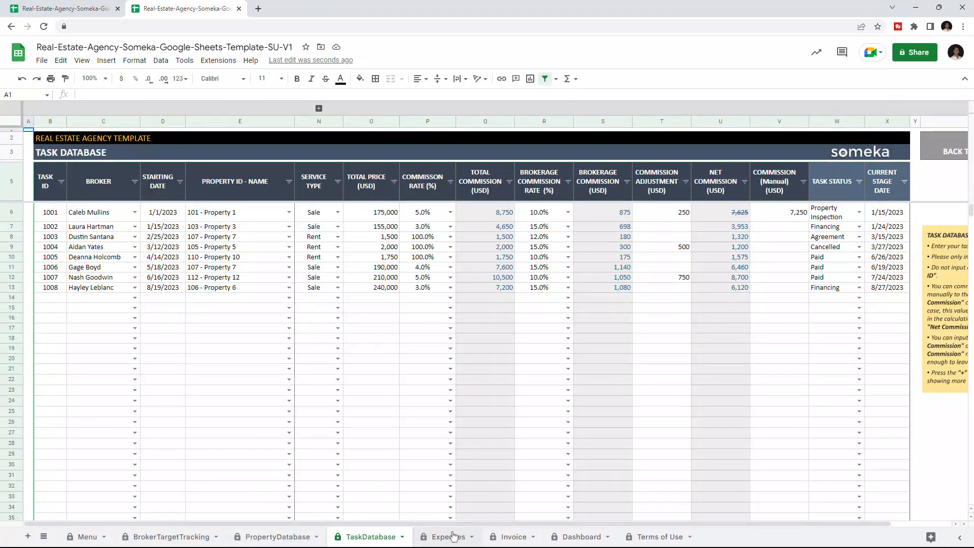
pyautogui.click(448, 536)
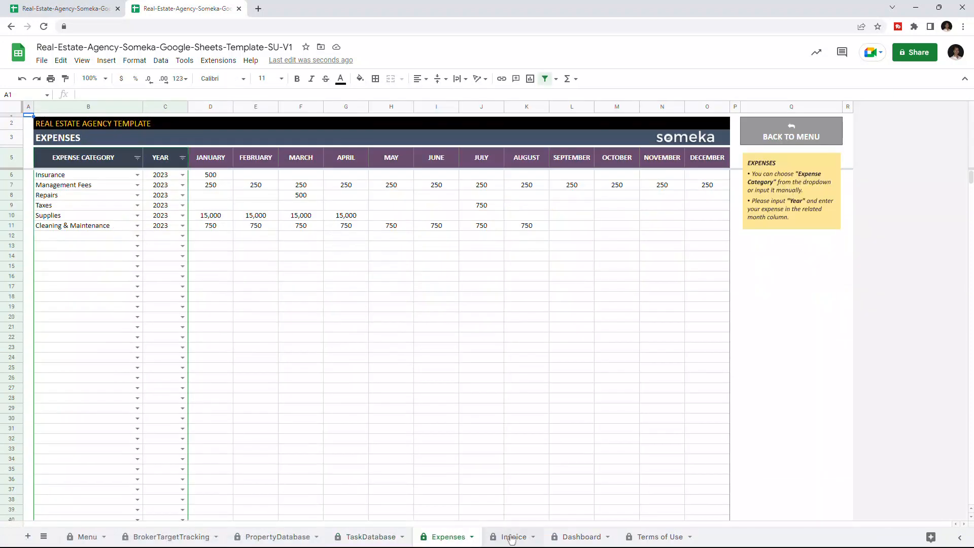
pyautogui.click(513, 537)
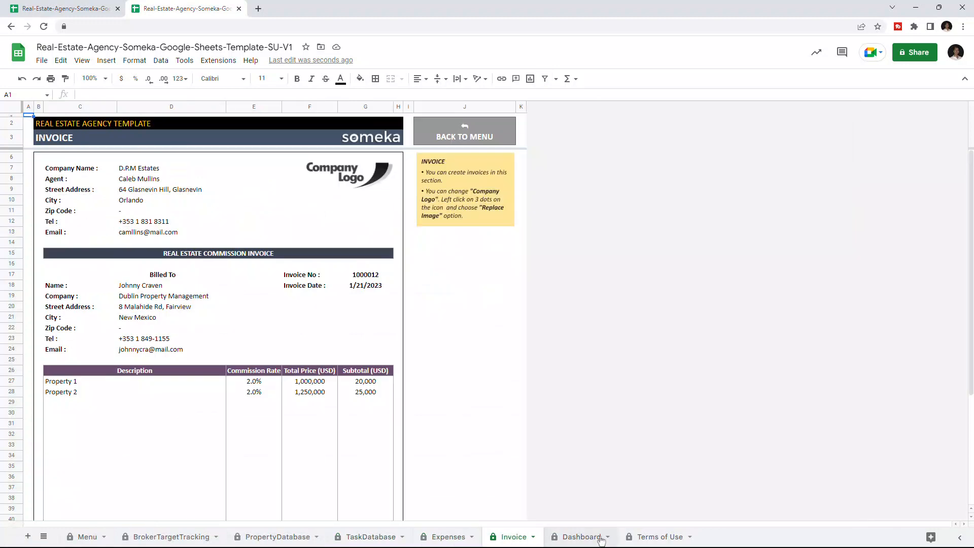
pyautogui.click(579, 536)
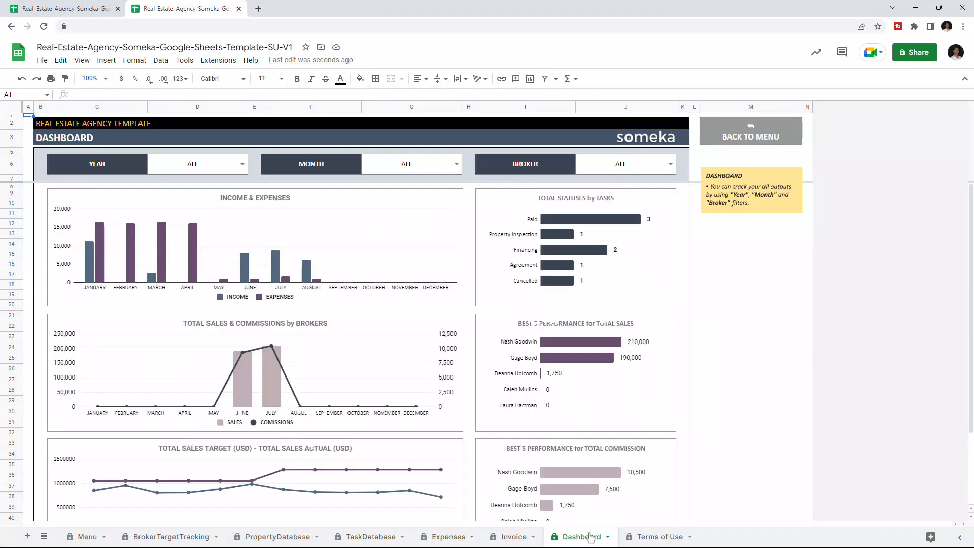
pyautogui.click(86, 536)
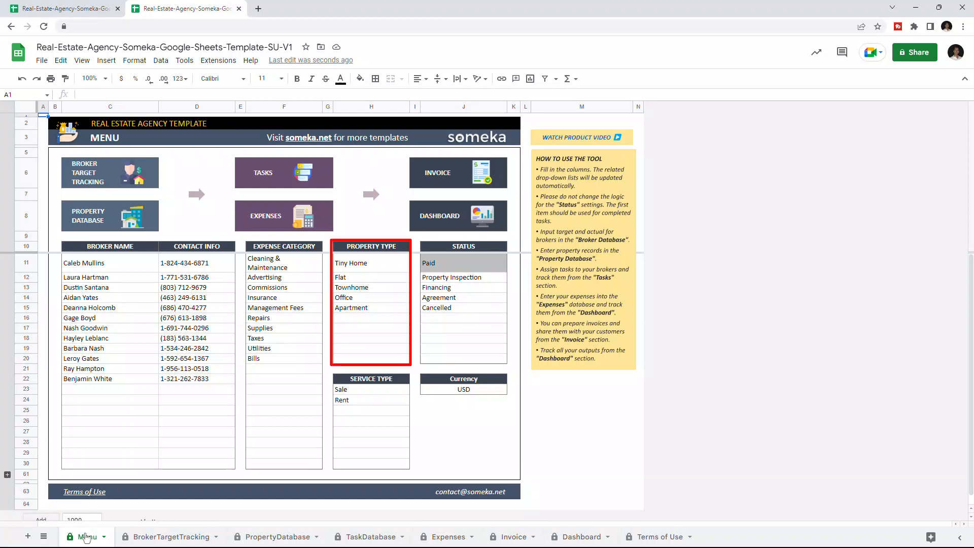
pyautogui.click(172, 413)
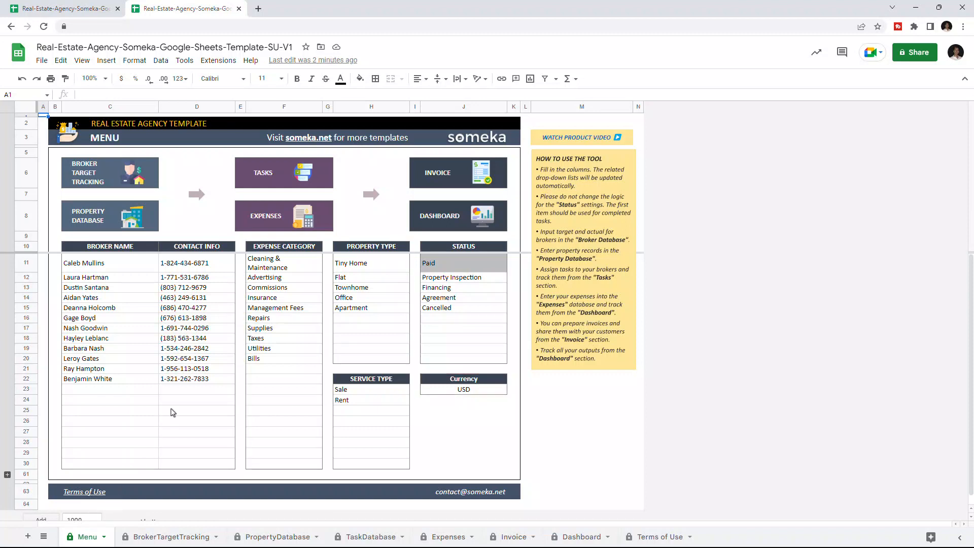
pyautogui.click(110, 389)
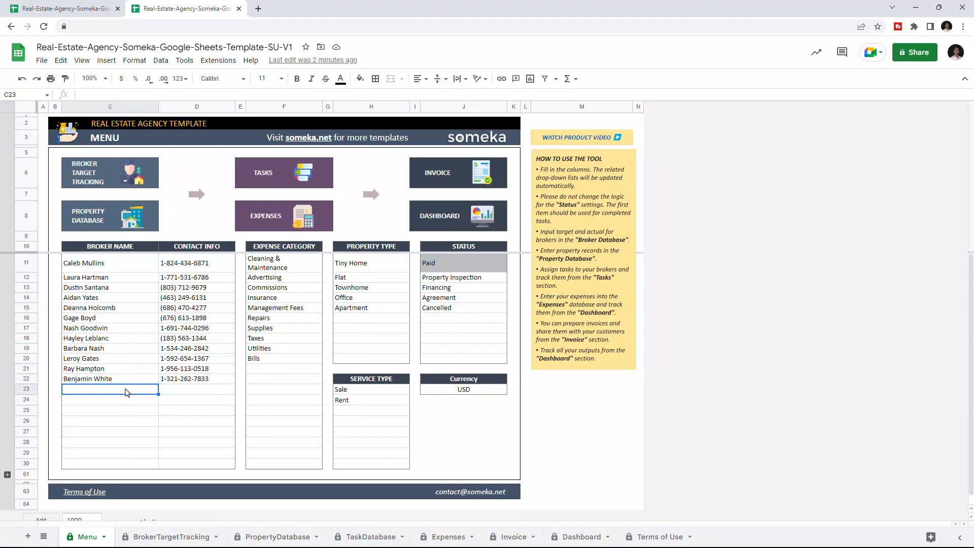
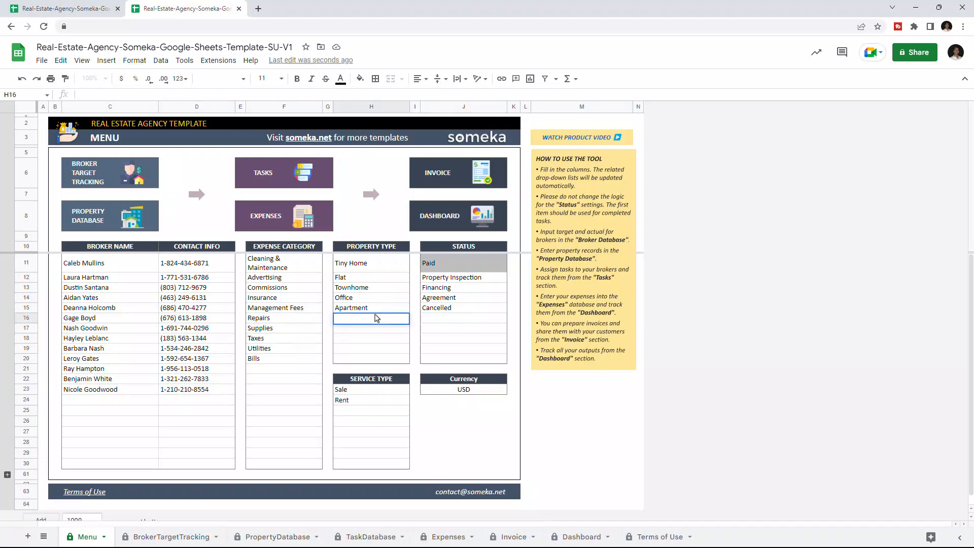
pyautogui.write('Condo')
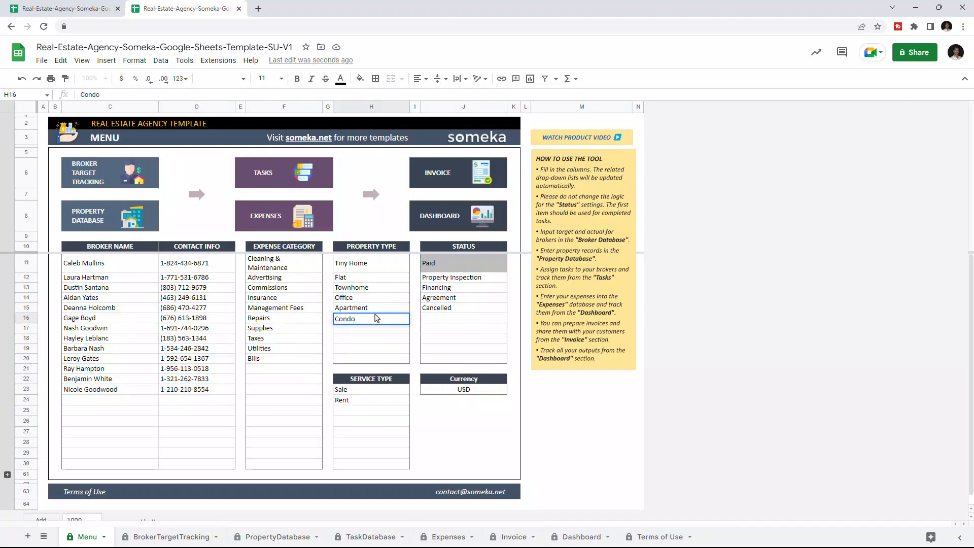
pyautogui.click(372, 338)
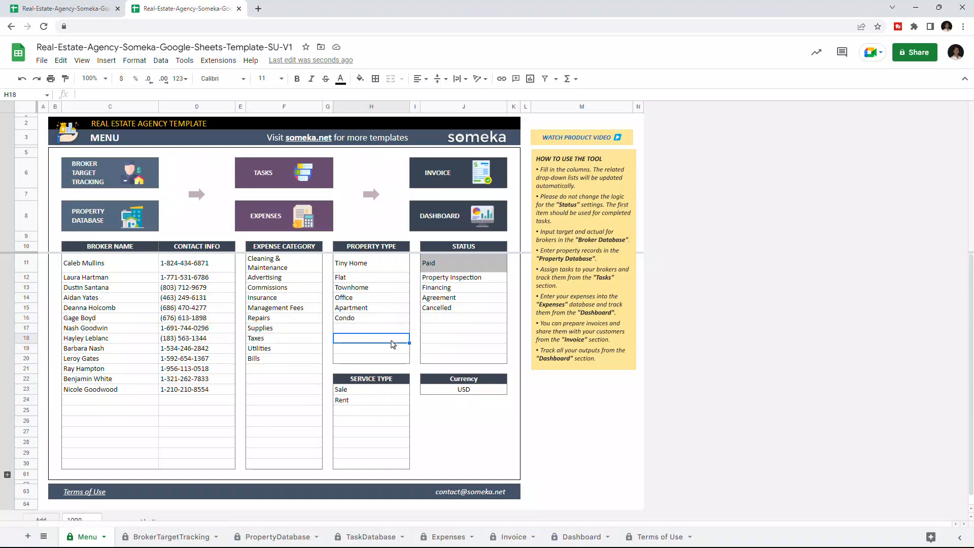
pyautogui.moveTo(283, 398)
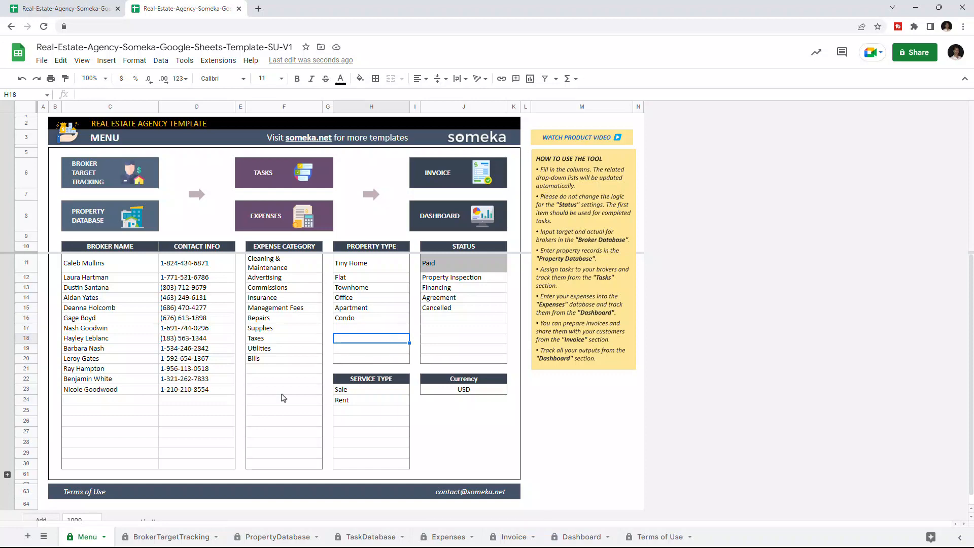
pyautogui.click(168, 536)
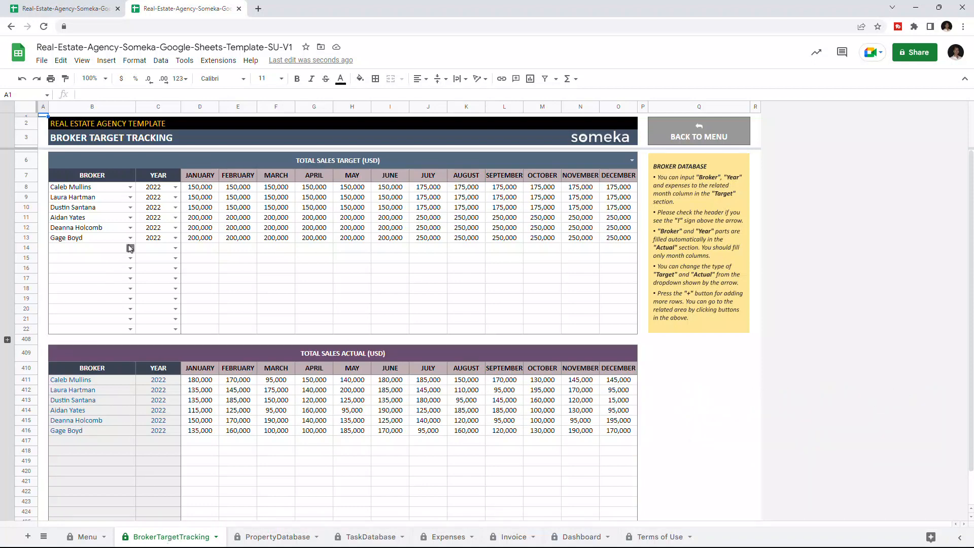
pyautogui.click(130, 247)
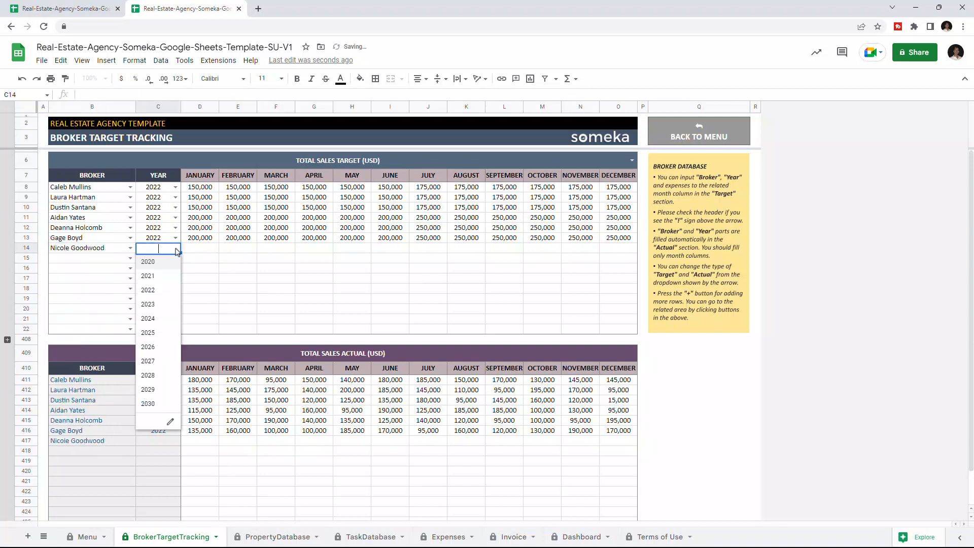
pyautogui.click(148, 303)
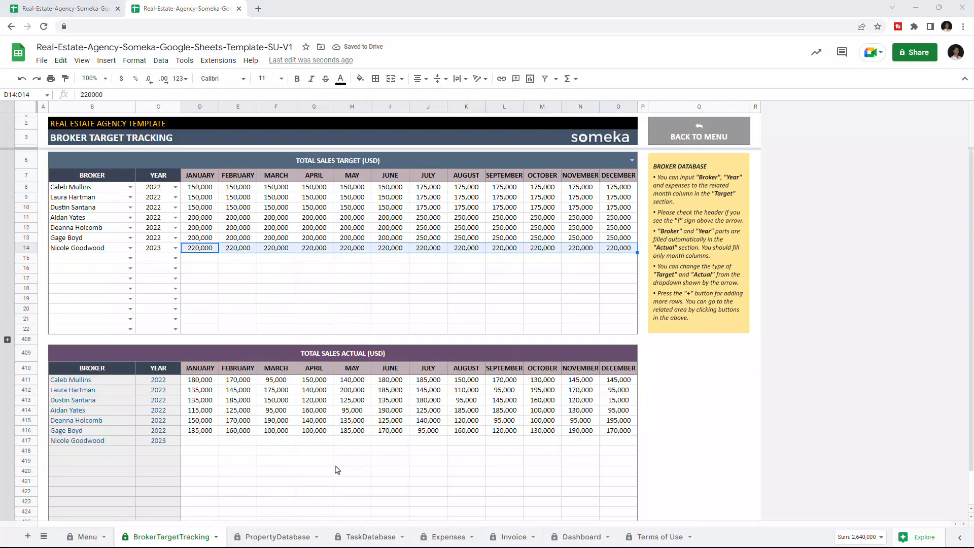
pyautogui.moveTo(207, 447)
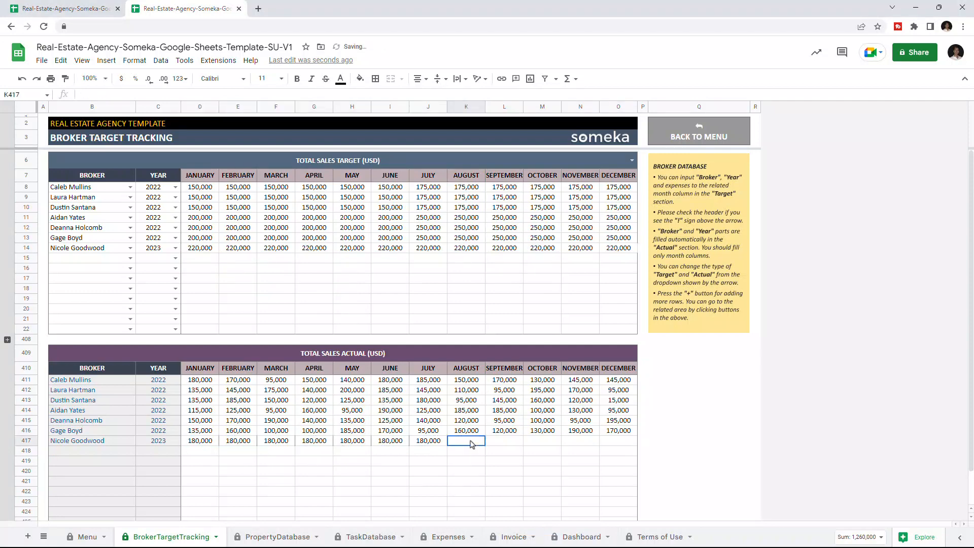
pyautogui.write('22,000')
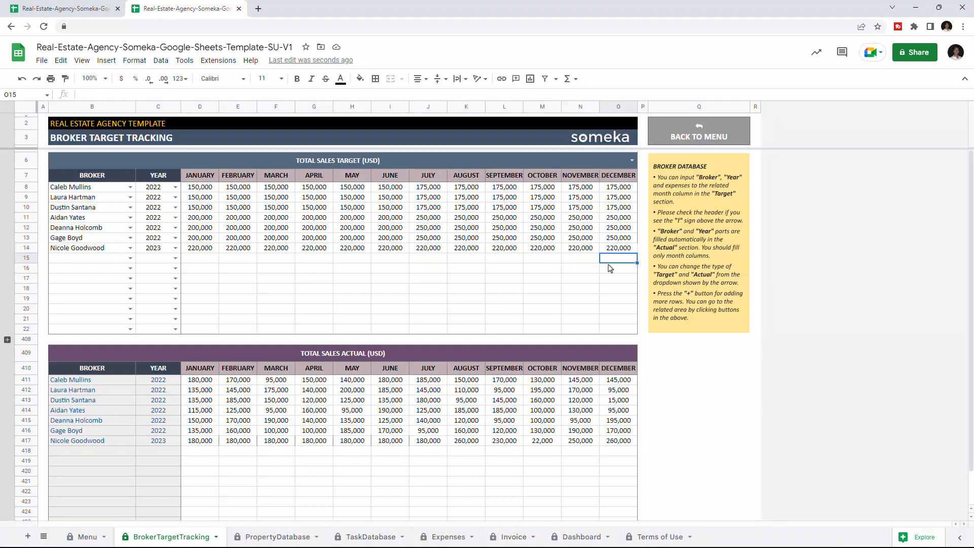
pyautogui.moveTo(41, 348)
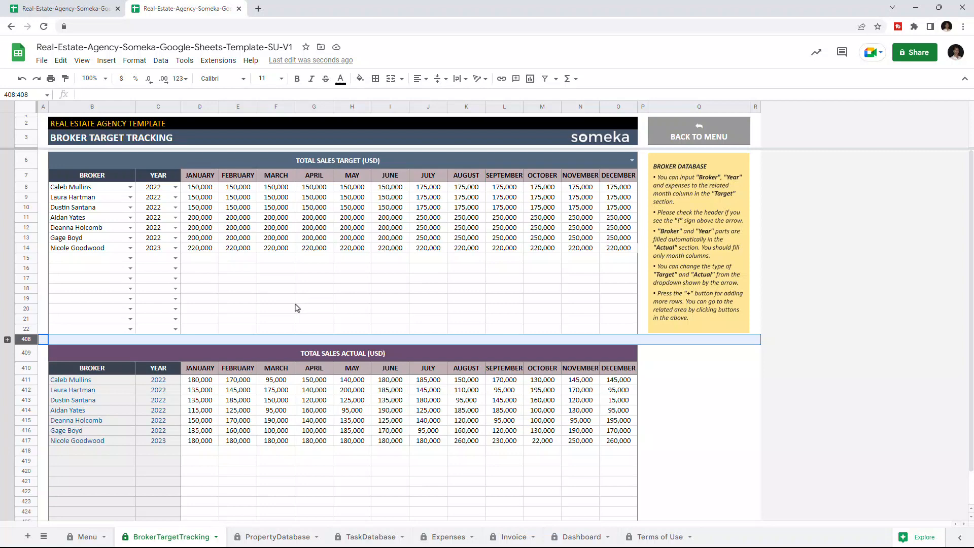
# - Switch to the PropertyDatabase sheet
pyautogui.click(278, 536)
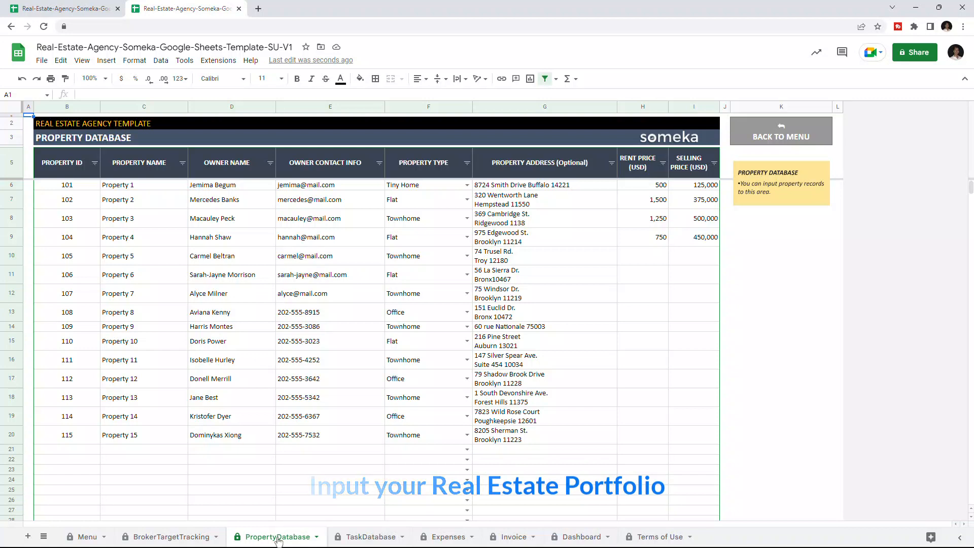
pyautogui.click(144, 450)
pyautogui.write('Property 16')
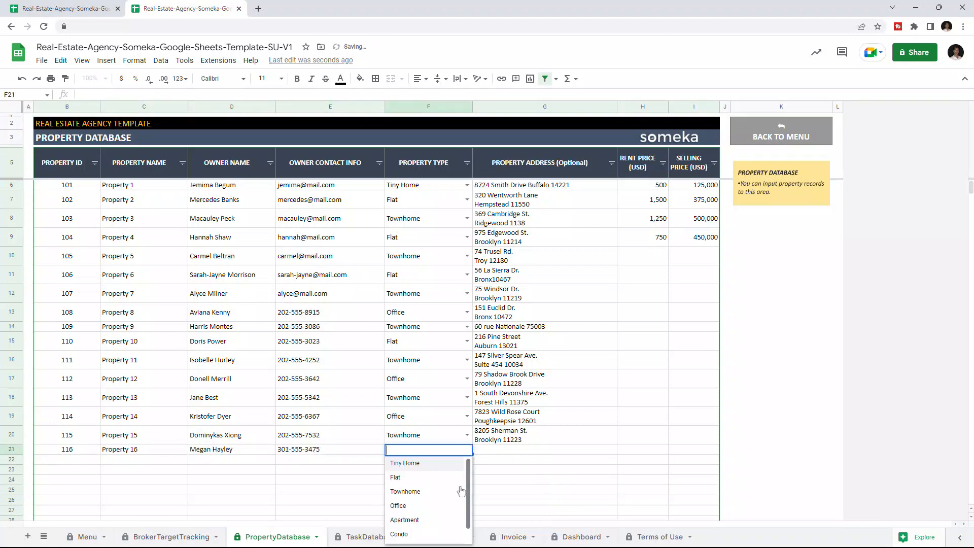
pyautogui.click(398, 533)
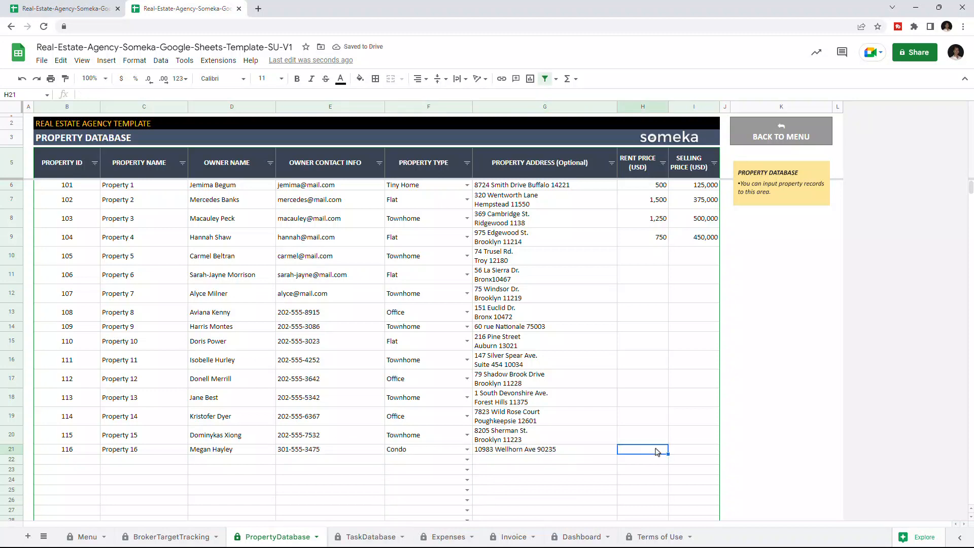
pyautogui.write('16')
pyautogui.click(695, 449)
pyautogui.write('900,000')
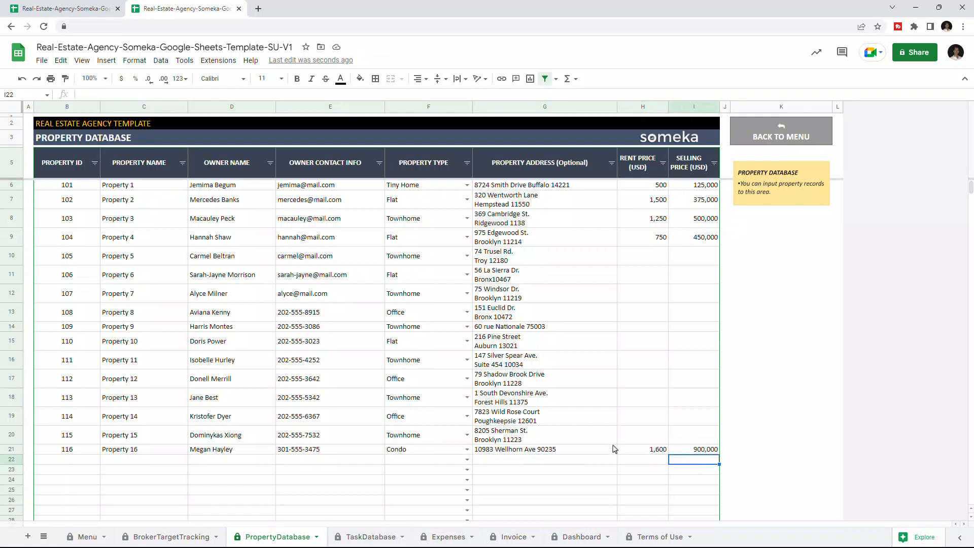
pyautogui.click(373, 537)
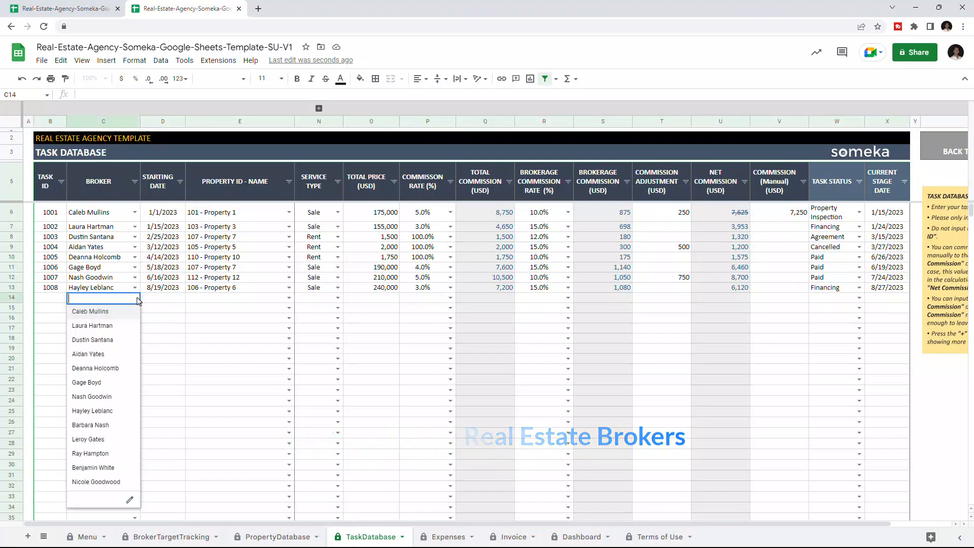
# - Enter task 1009 starting 8/20/2023 and assign Property 16 to it
pyautogui.click(96, 481)
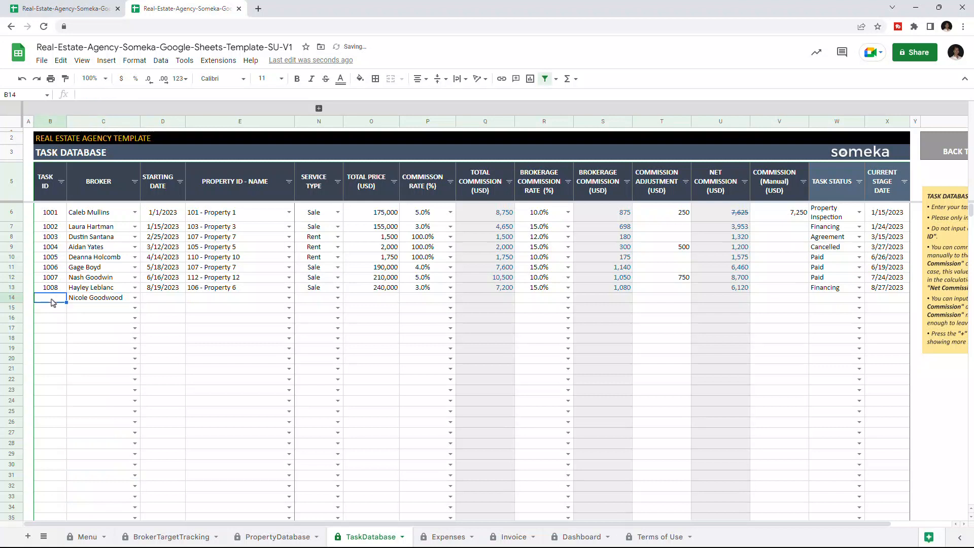
pyautogui.click(162, 298)
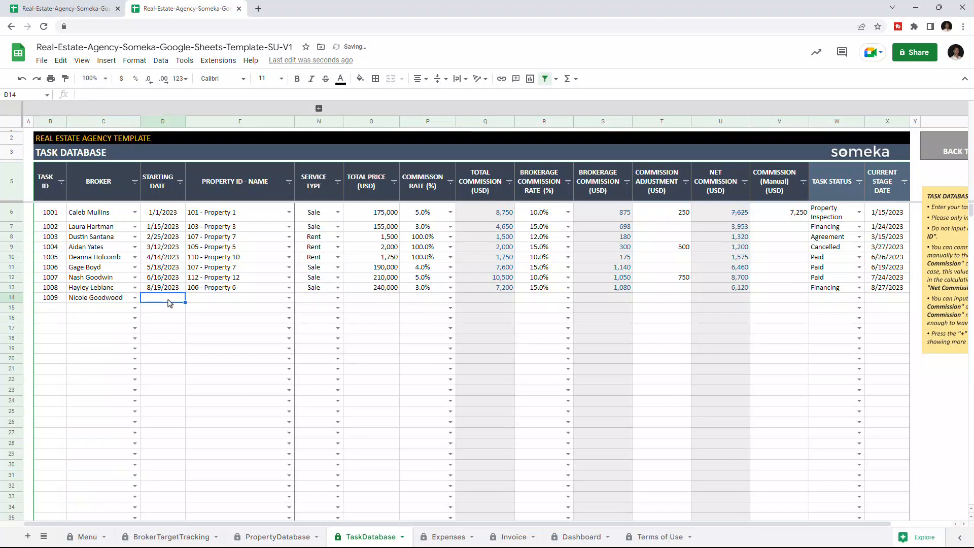
pyautogui.write('8/20/2023')
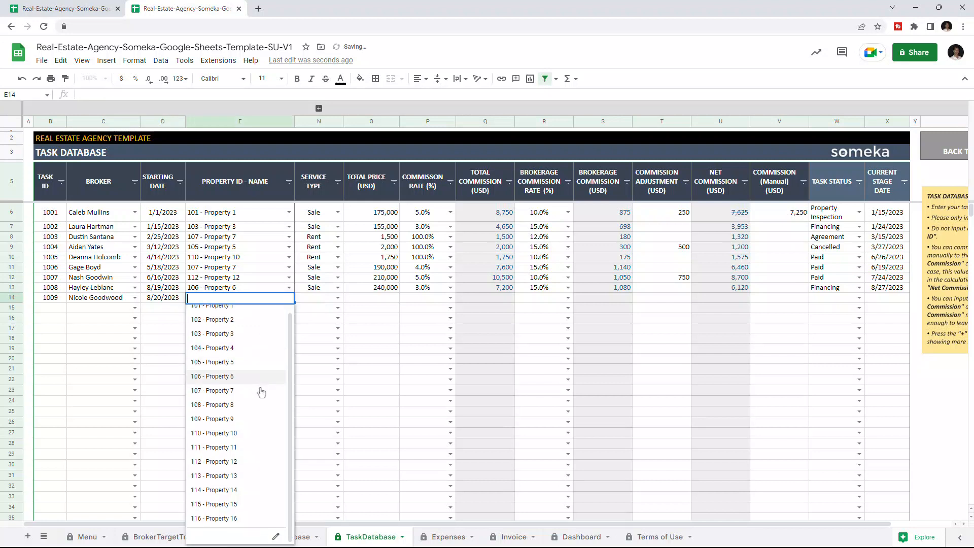
pyautogui.click(215, 518)
pyautogui.write('80')
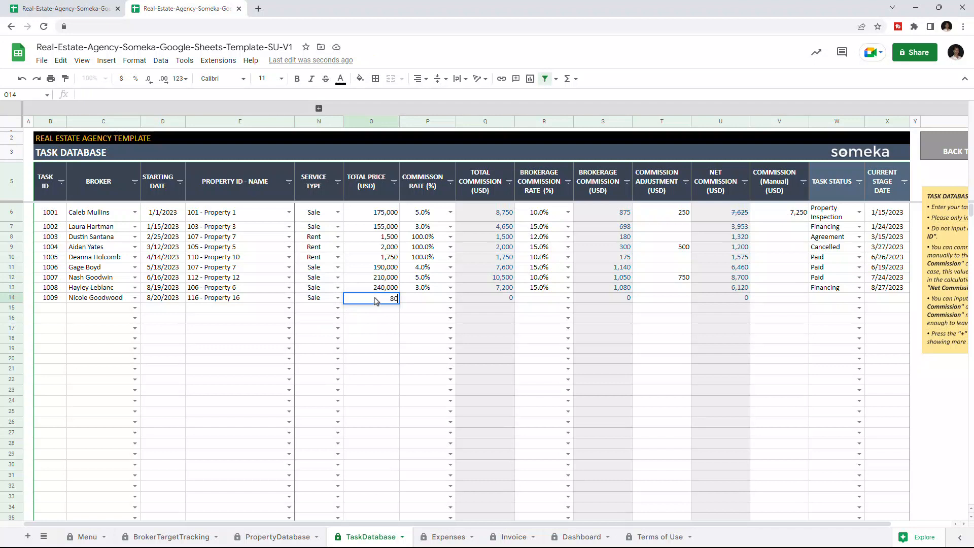
# - Set the task's commission rate to 3%, adjustment 800 and status Agreement
pyautogui.click(449, 298)
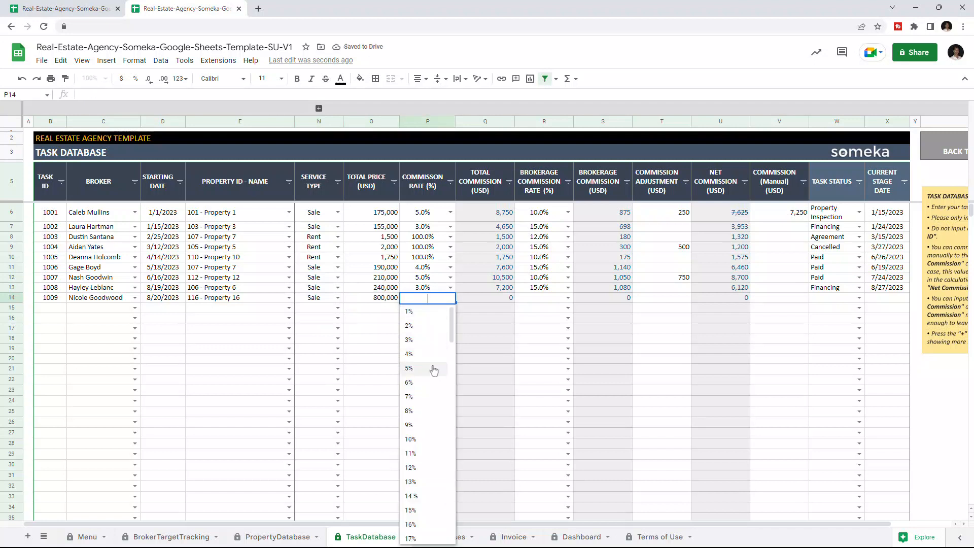
pyautogui.click(408, 340)
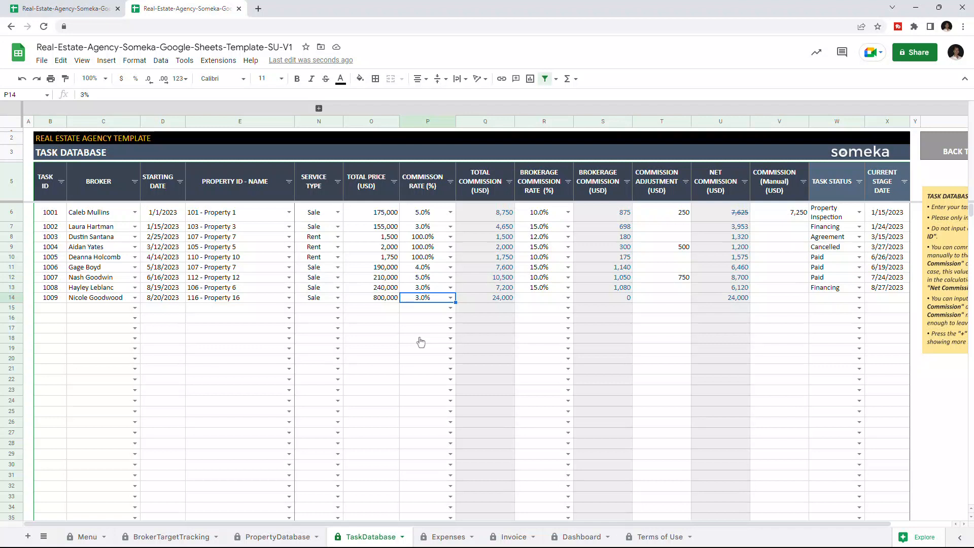
pyautogui.moveTo(581, 307)
pyautogui.write('13')
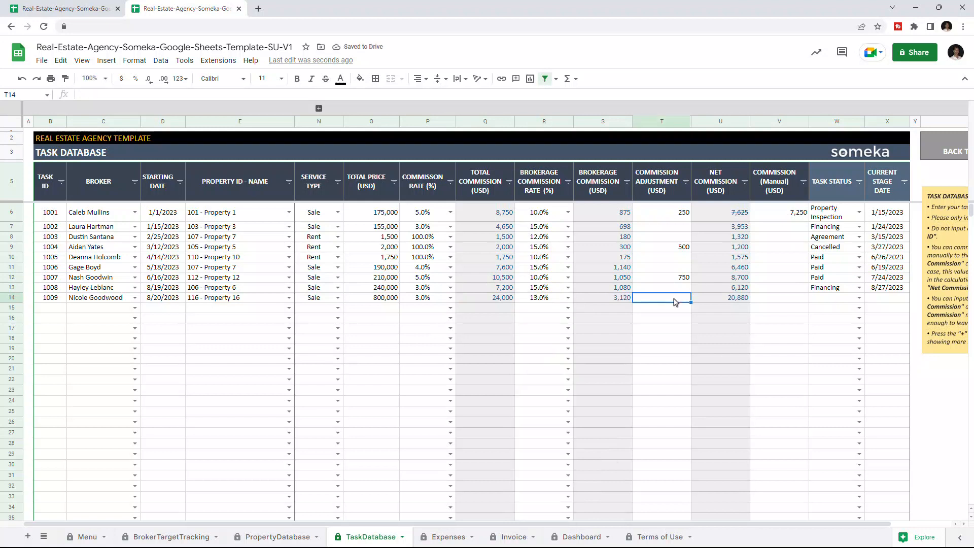
pyautogui.write('800')
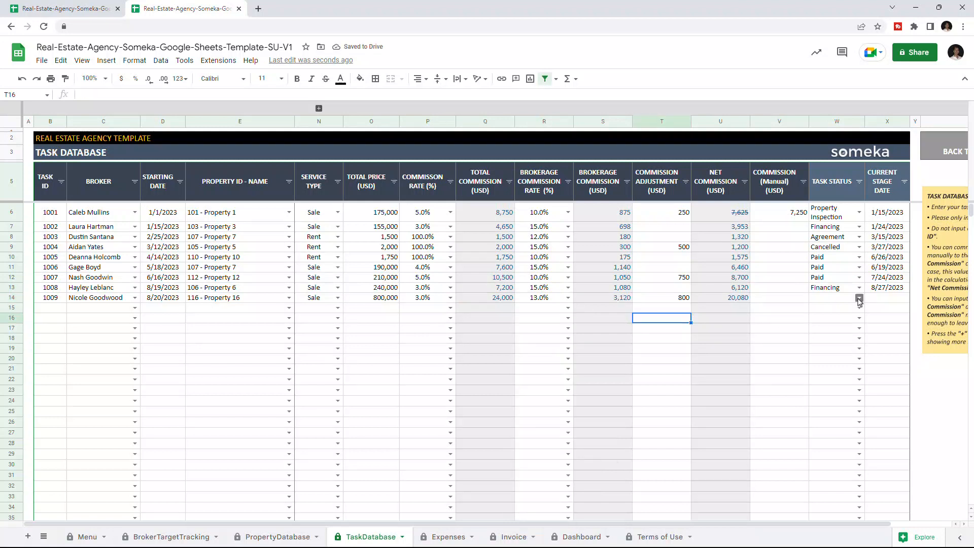
pyautogui.click(860, 297)
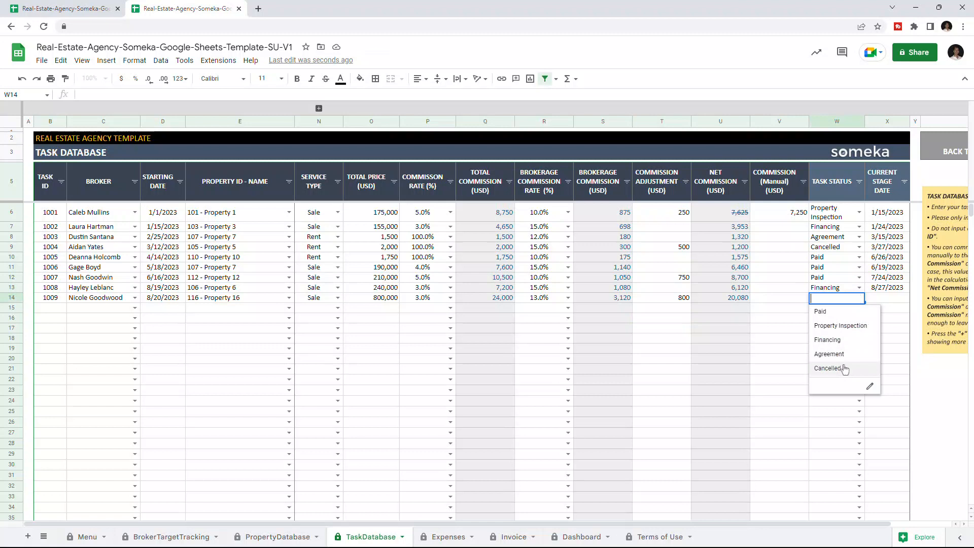
pyautogui.click(830, 353)
pyautogui.write('2023-12-28')
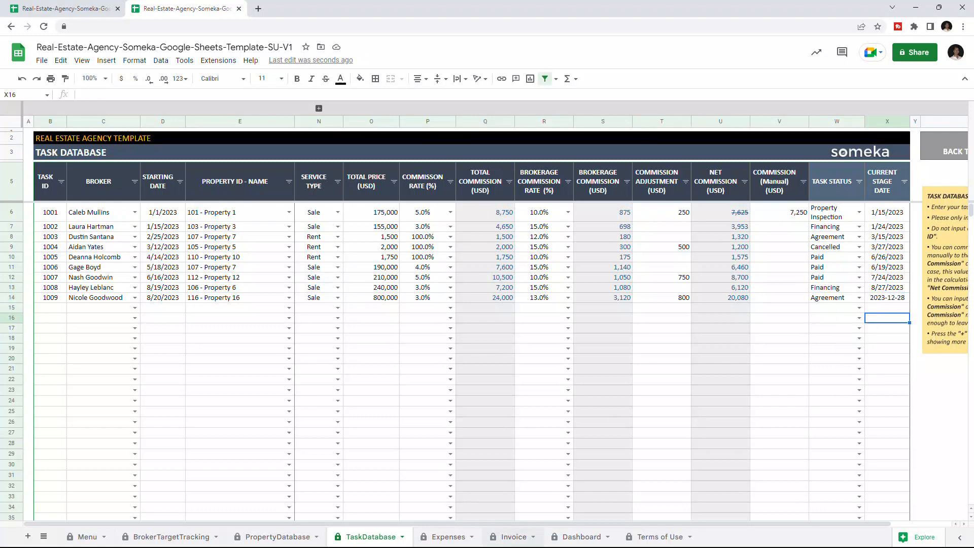
# - Add a 2023 Bills expense row with 800 for every month January to December
pyautogui.click(447, 537)
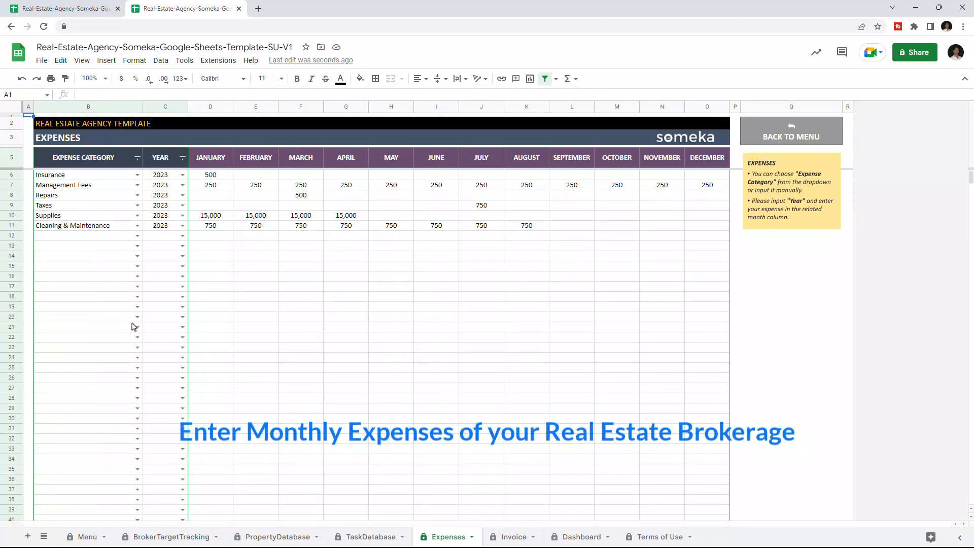
pyautogui.click(137, 237)
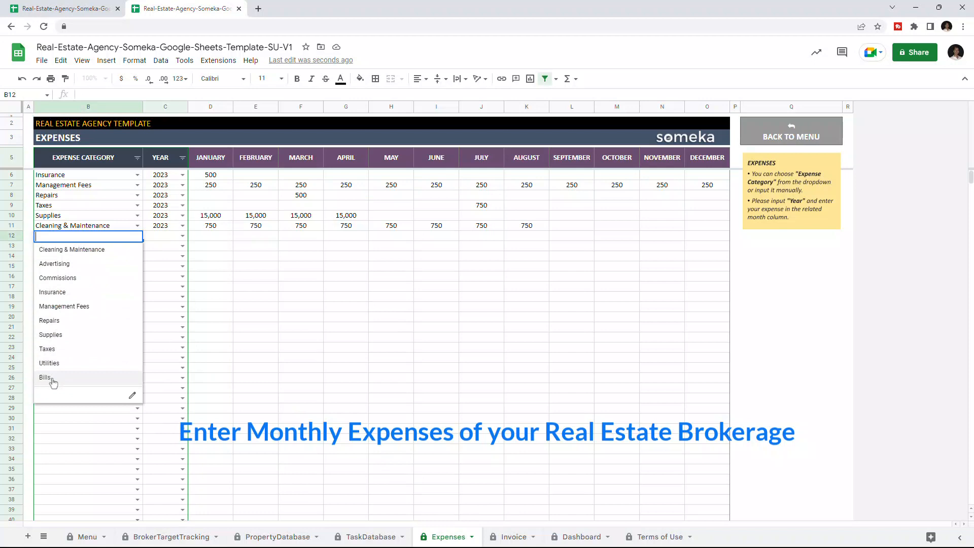
pyautogui.click(45, 377)
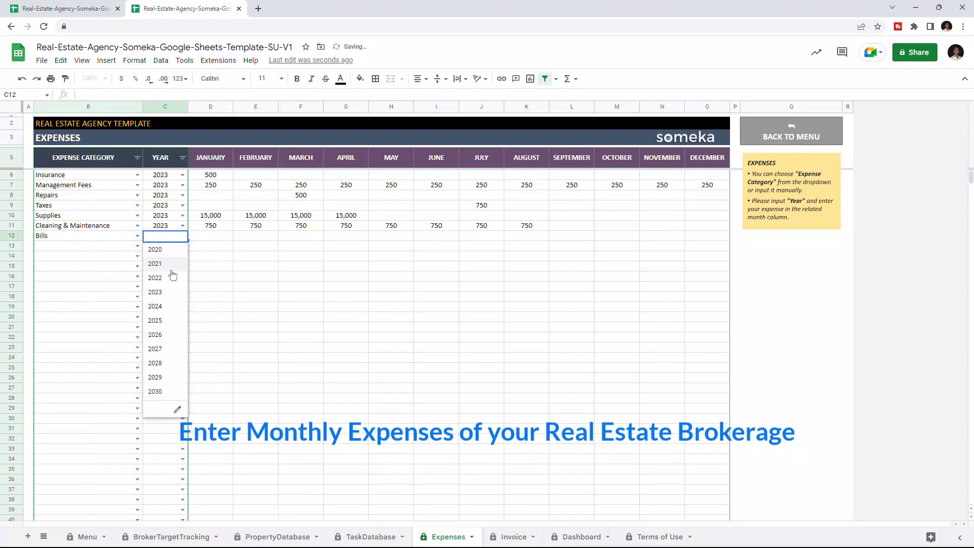
pyautogui.click(154, 293)
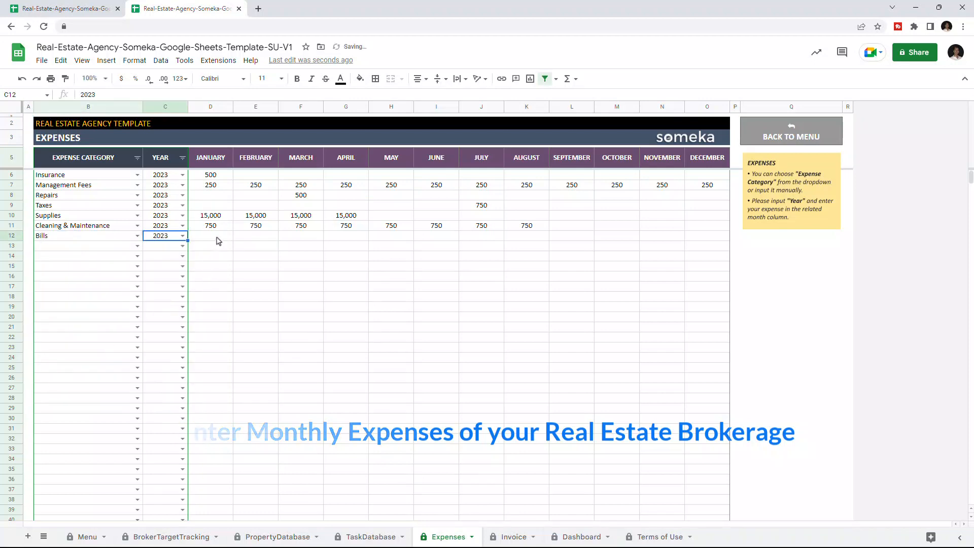
pyautogui.click(210, 235)
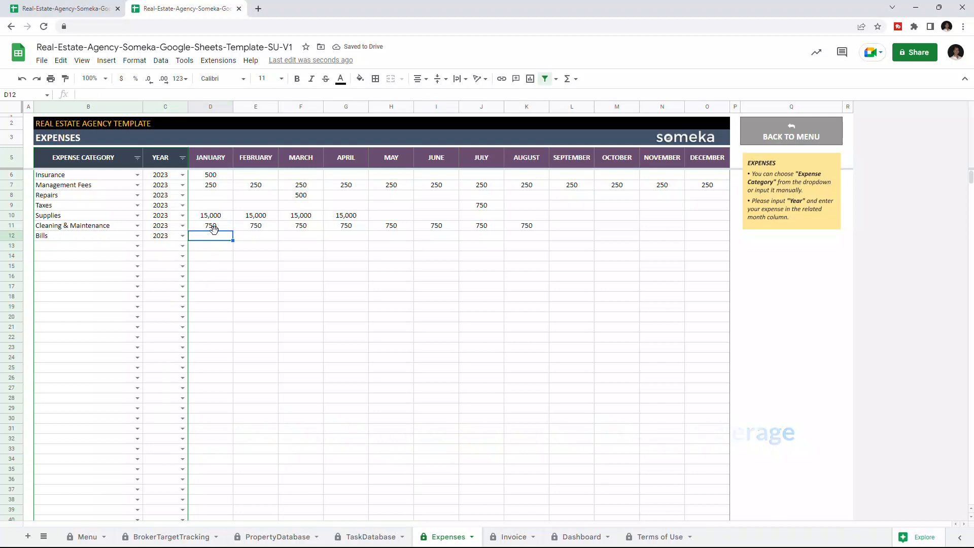
pyautogui.write('800')
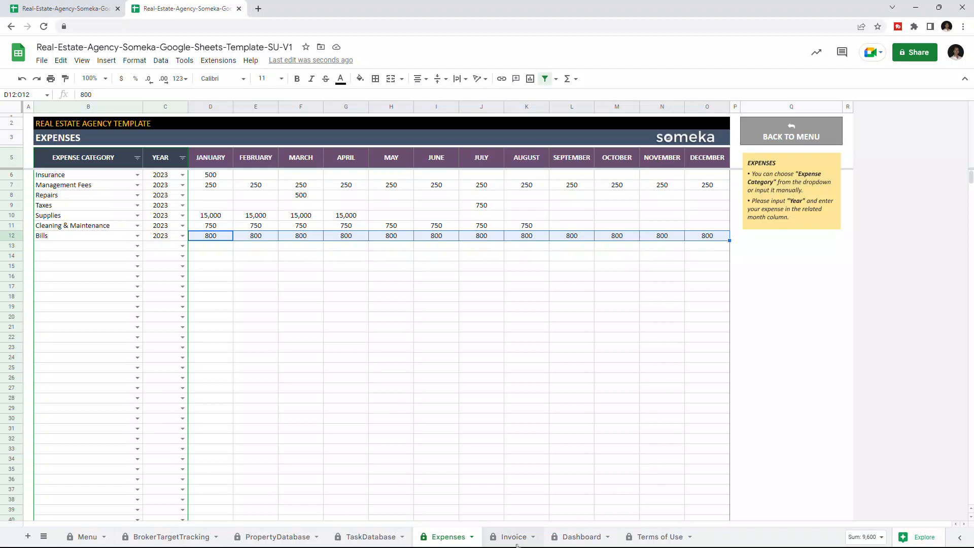
# - Review the Invoice sheet's logo Replace image option and leave the logo unchanged
pyautogui.click(513, 536)
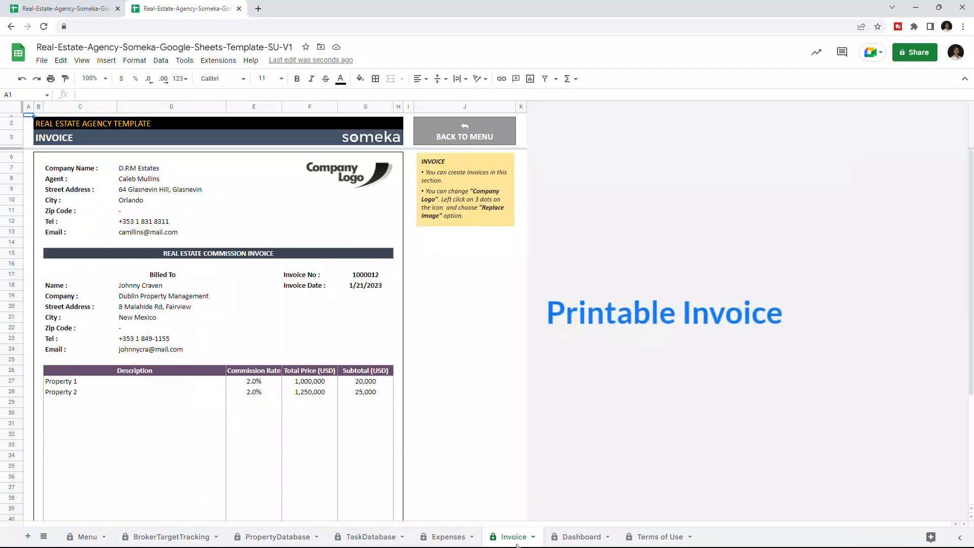
pyautogui.moveTo(453, 470)
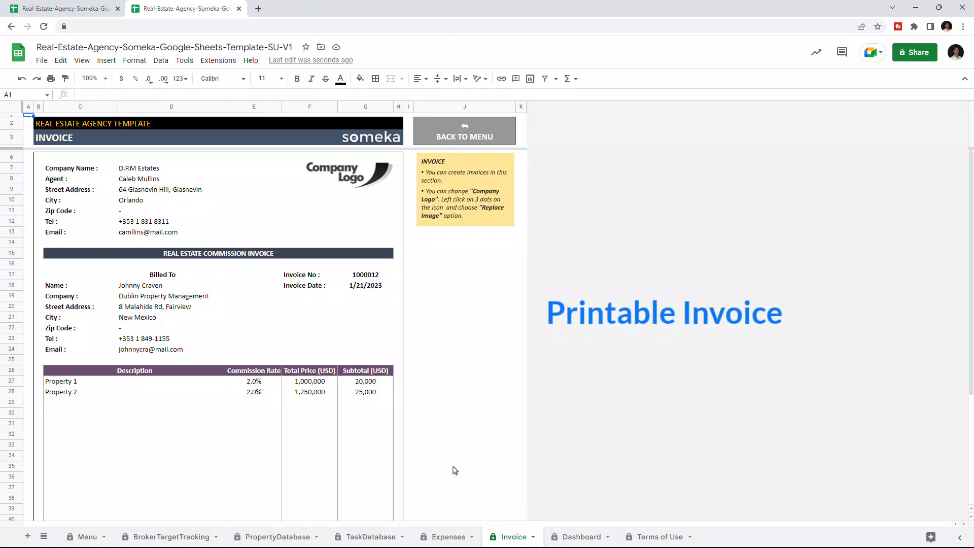
pyautogui.click(348, 173)
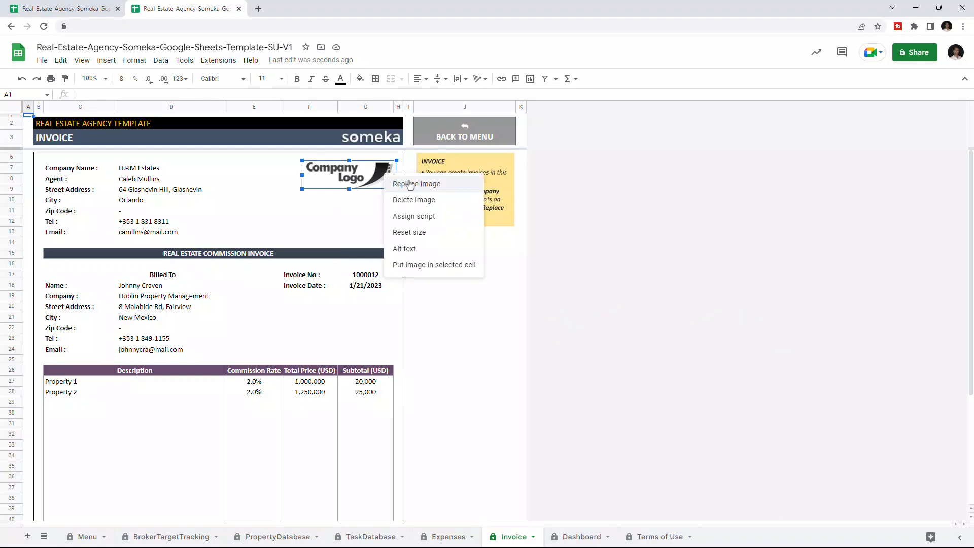
pyautogui.click(418, 183)
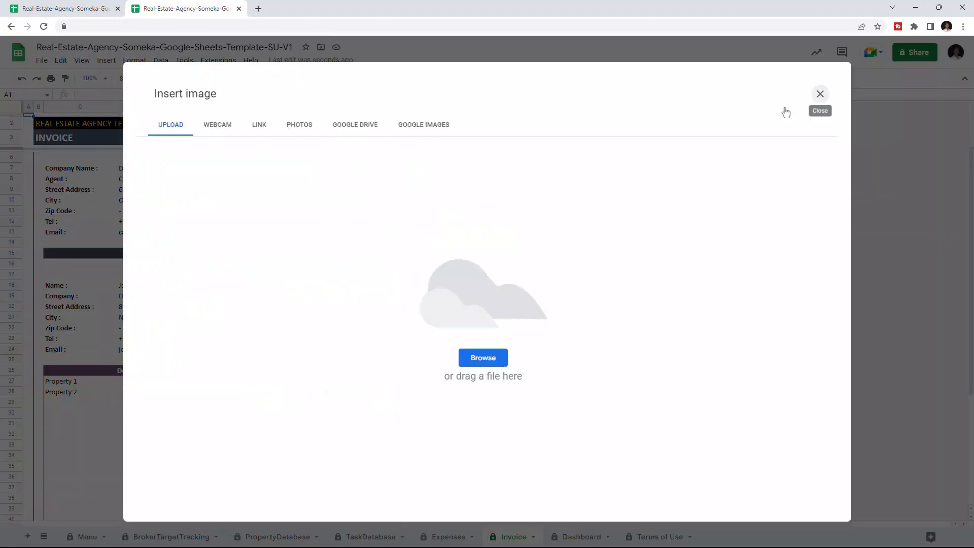
pyautogui.click(821, 93)
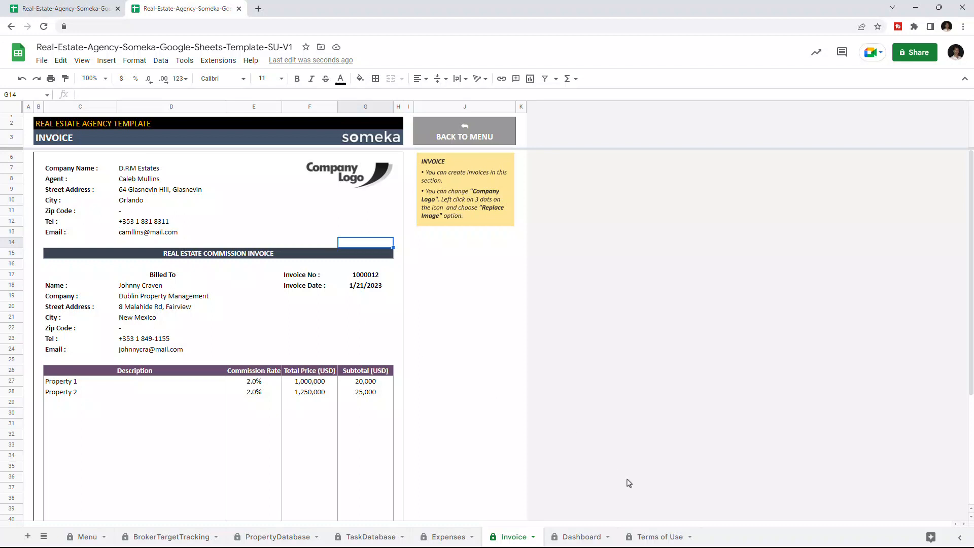
# - Review the Dashboard's Income & Expenses chart and check the Month filter choices
pyautogui.click(580, 536)
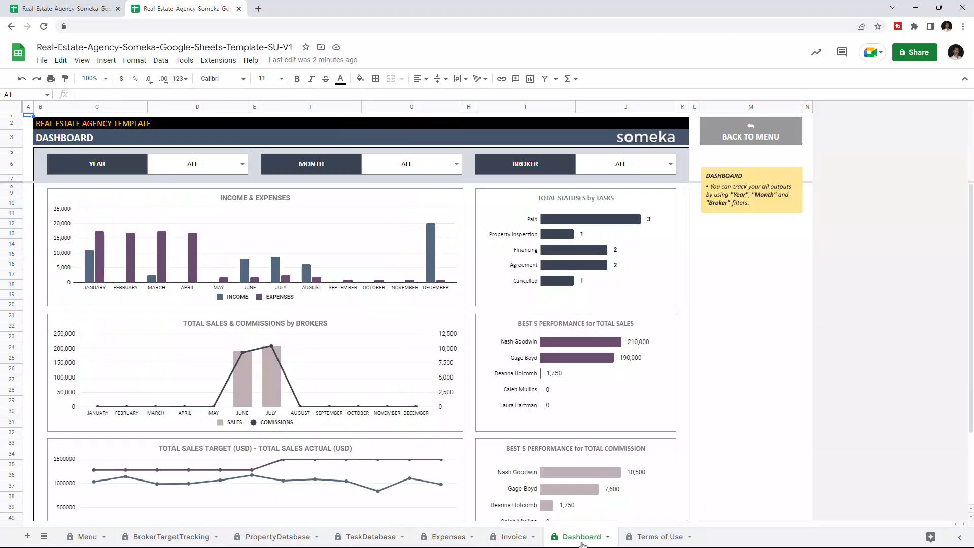
pyautogui.click(255, 242)
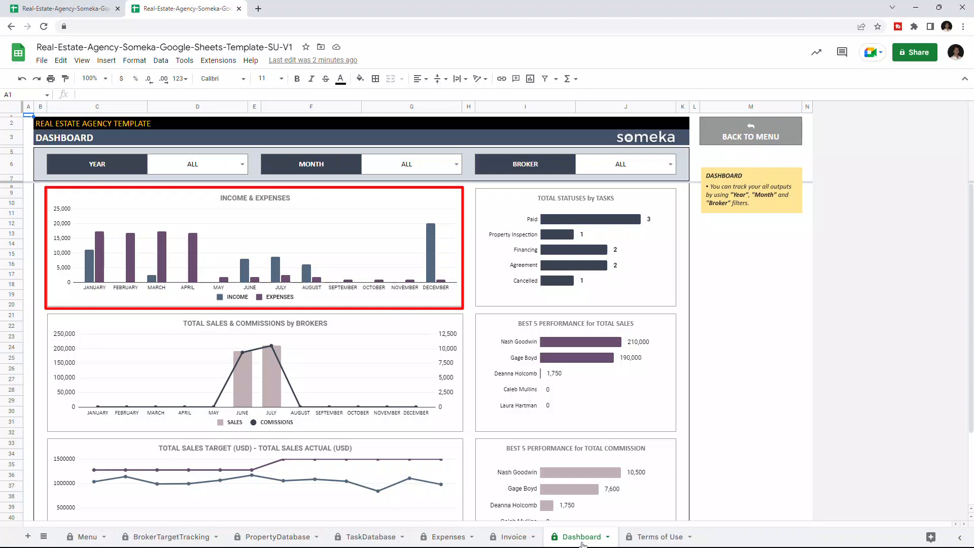
pyautogui.click(359, 369)
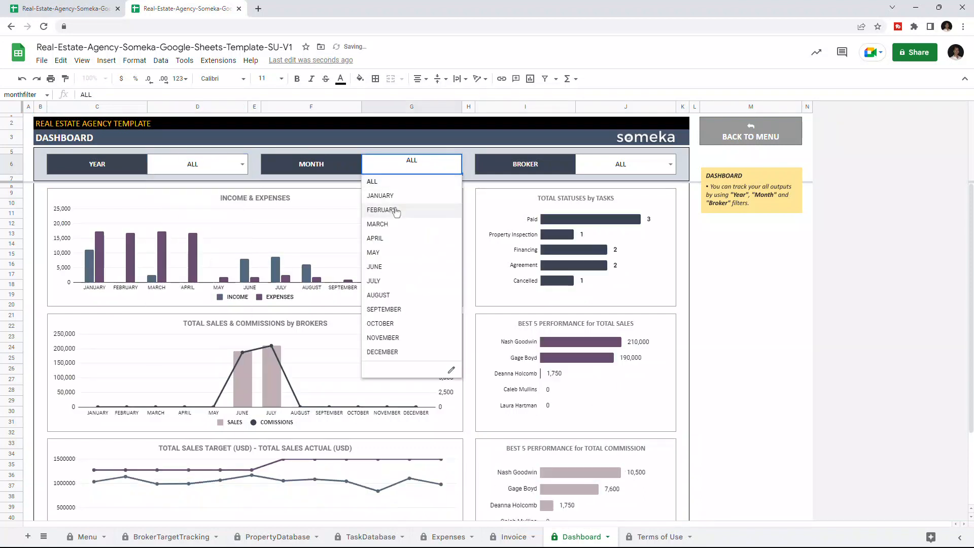
pyautogui.click(383, 308)
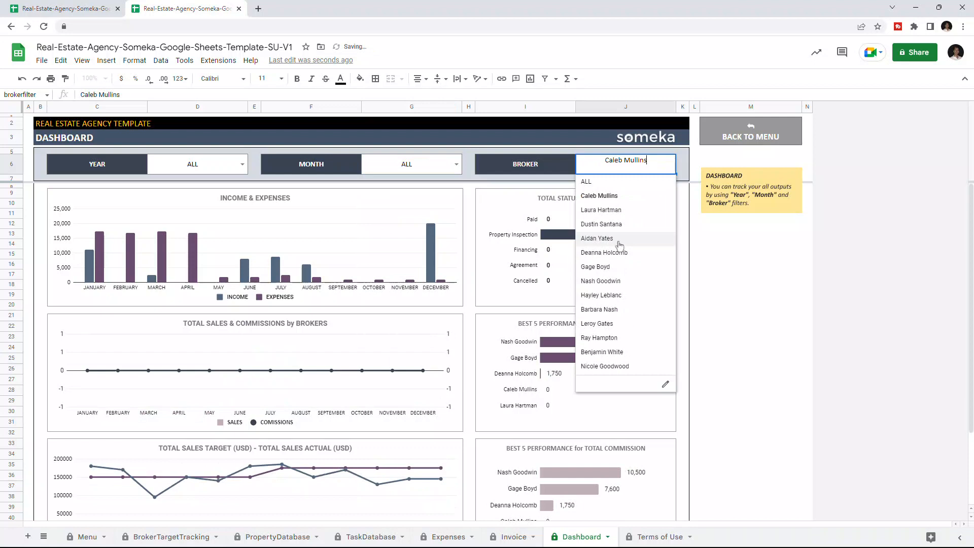
pyautogui.click(600, 295)
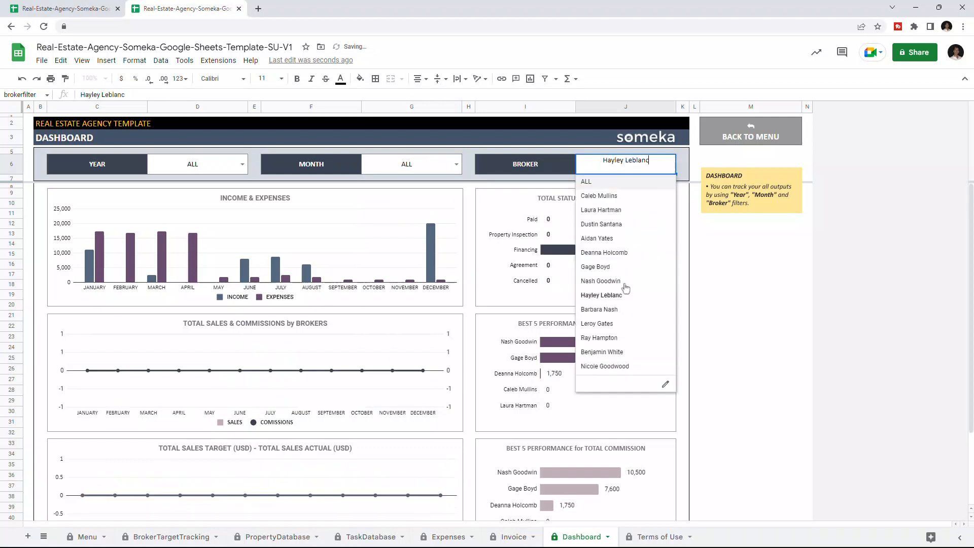
pyautogui.click(604, 367)
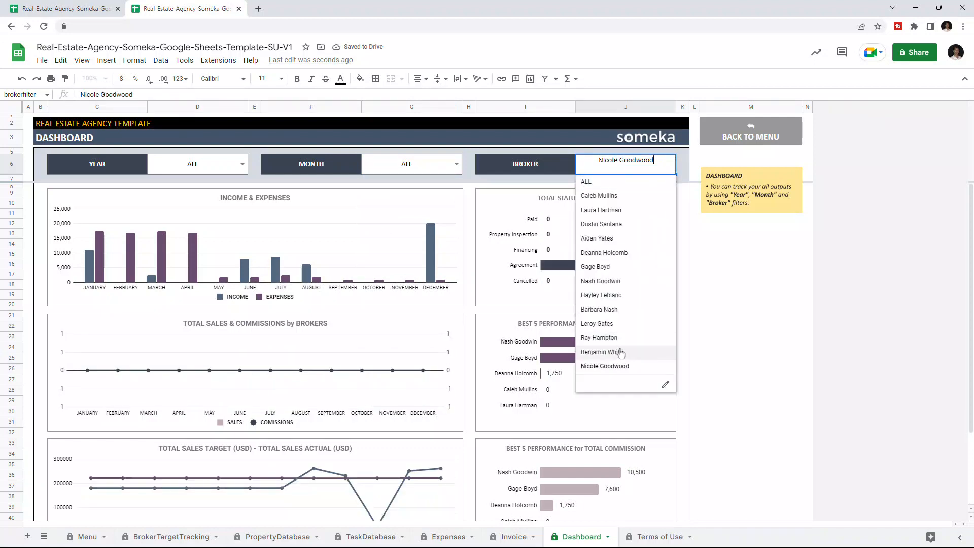
pyautogui.click(586, 181)
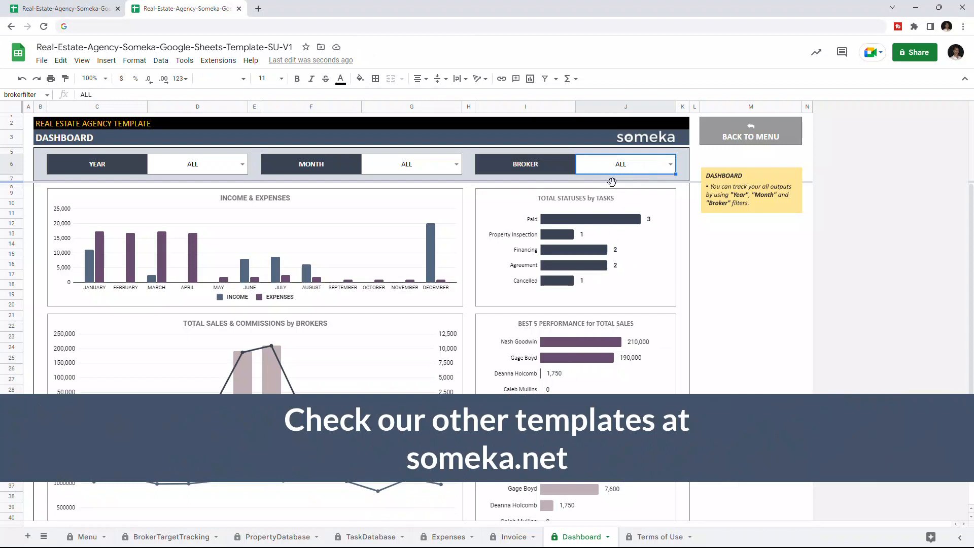